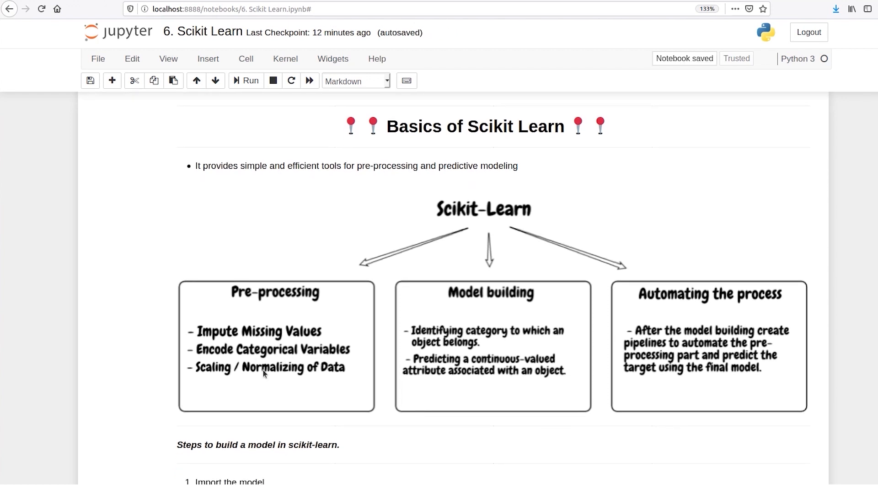
scroll("down", 3)
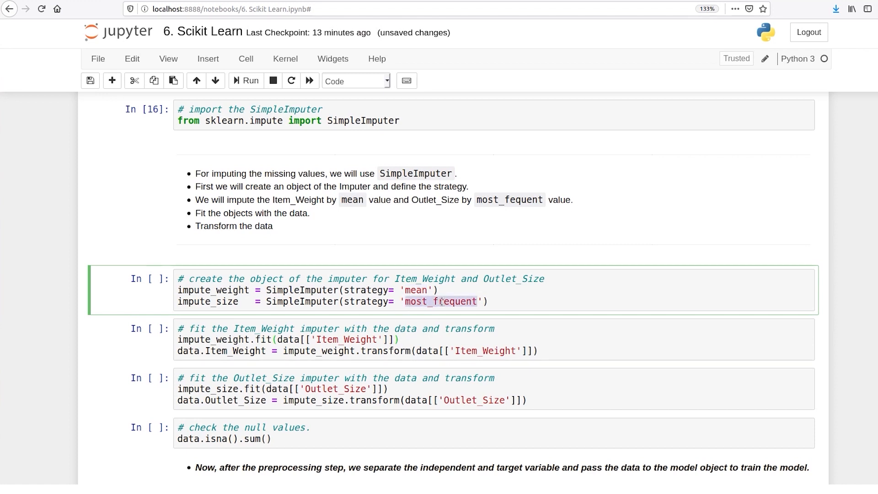